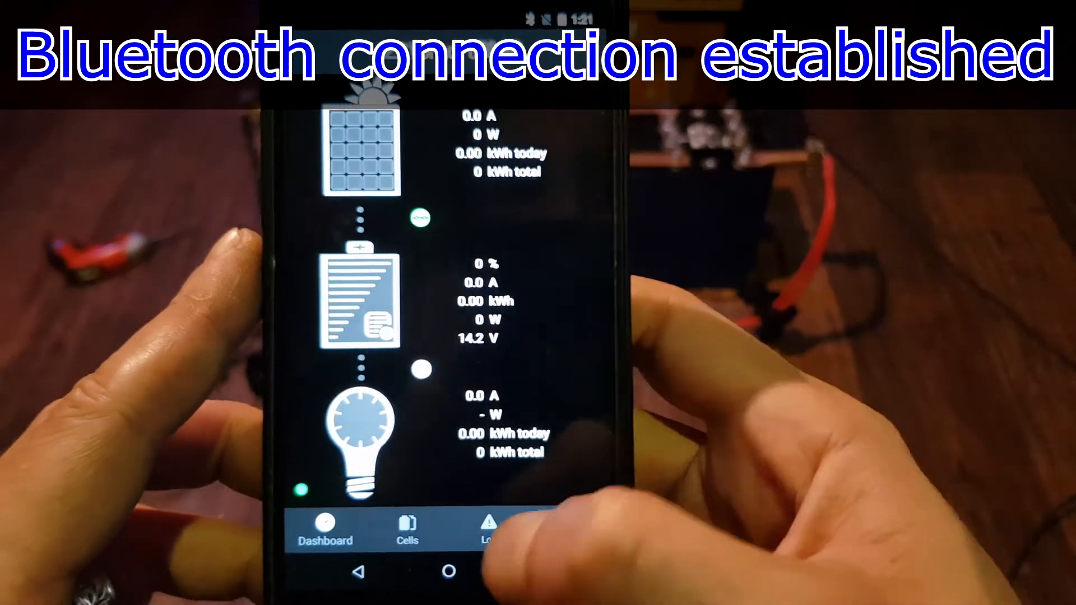
left_click(407, 531)
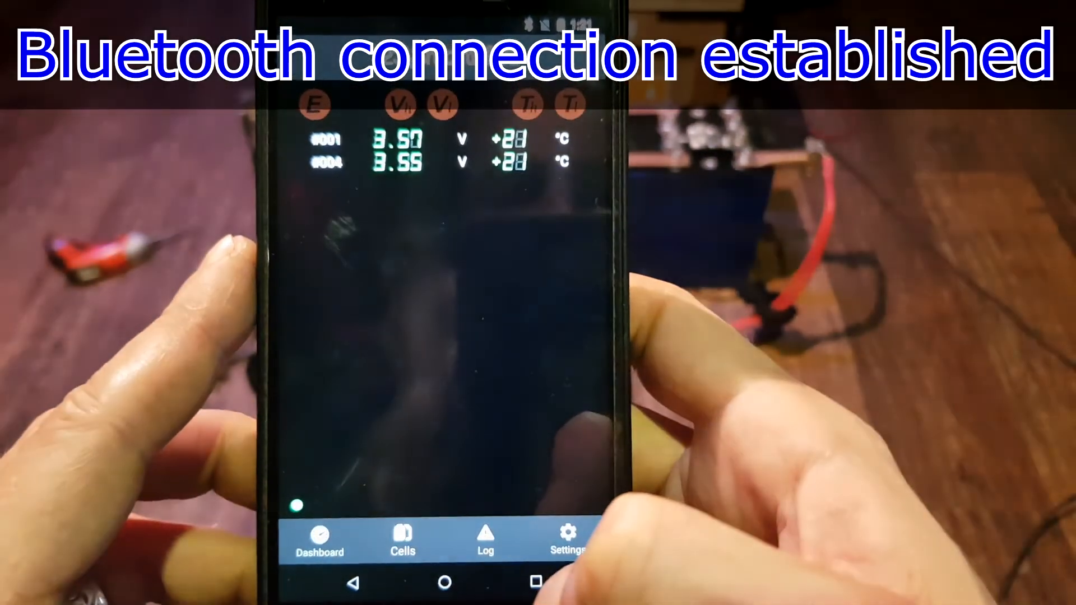